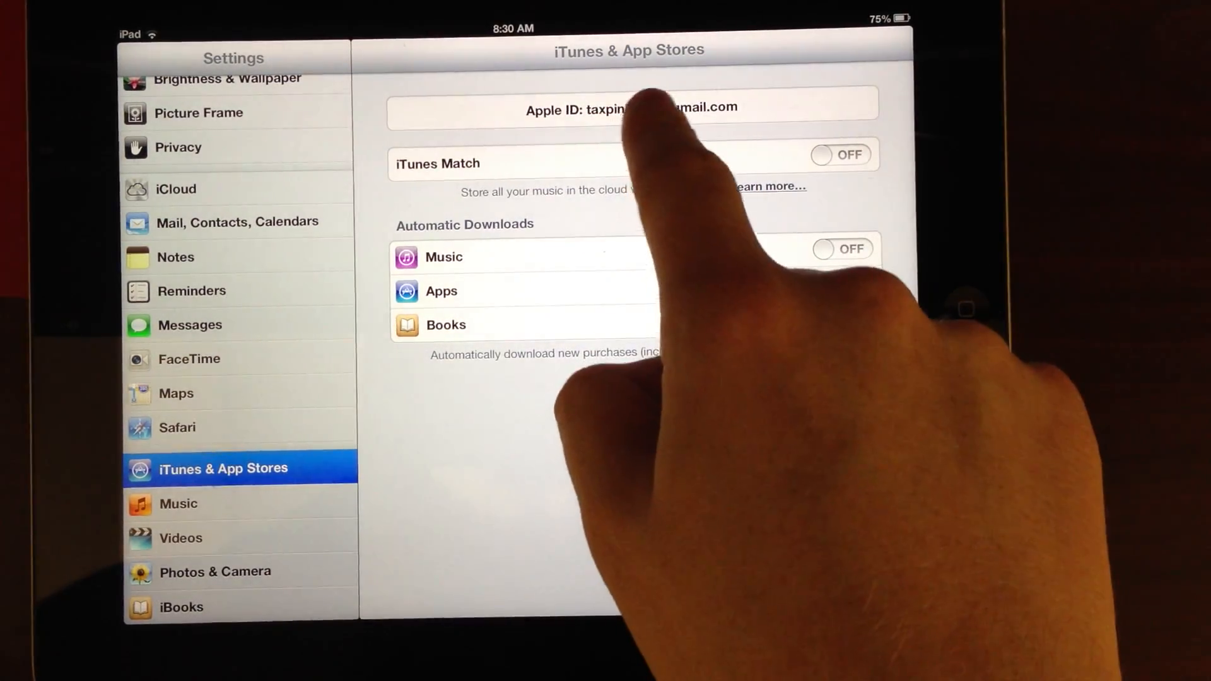
# Check the Apple ID account options are reachable in iTunes & App Stores, then dismiss them.
pyautogui.click(628, 109)
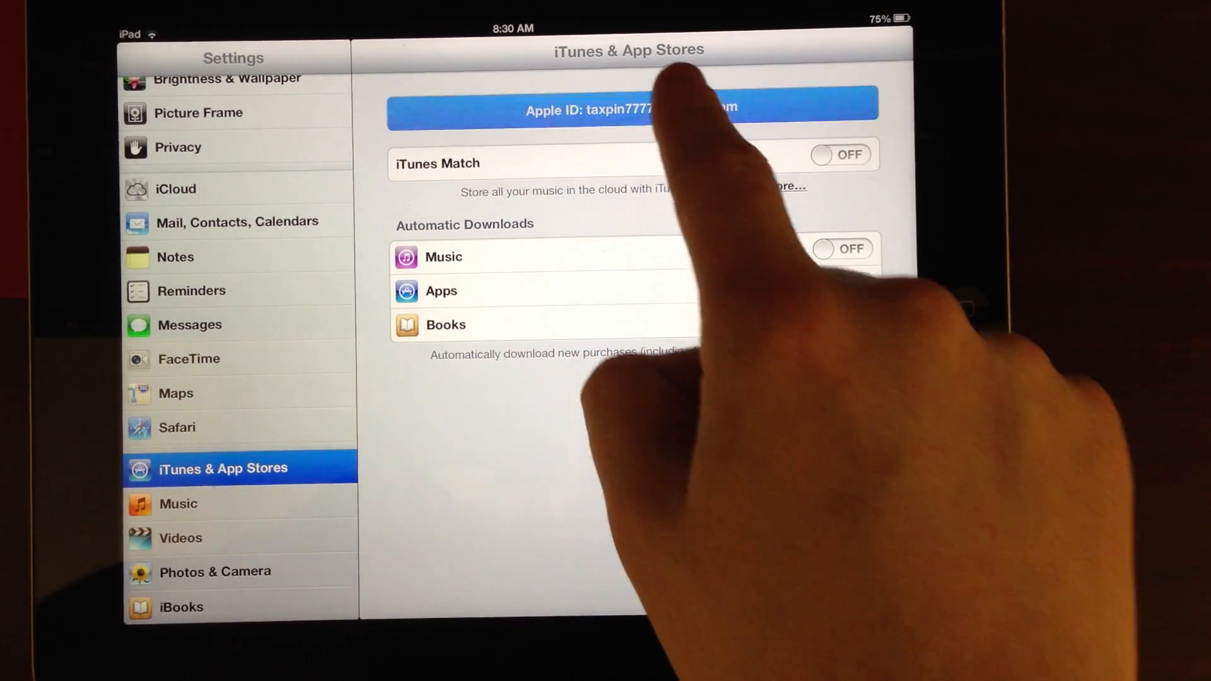
pyautogui.click(629, 104)
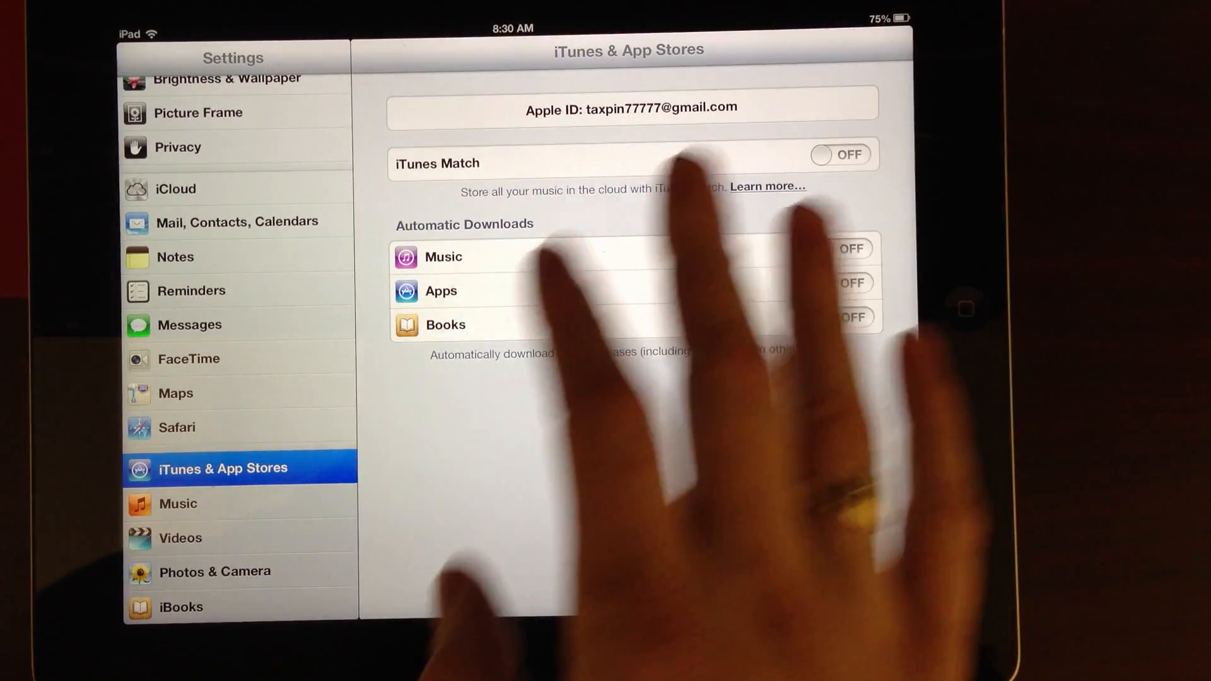
# Set General > Restrictions > Accounts to Don't Allow Changes and return to iTunes & App Stores.
pyautogui.scroll(-3)
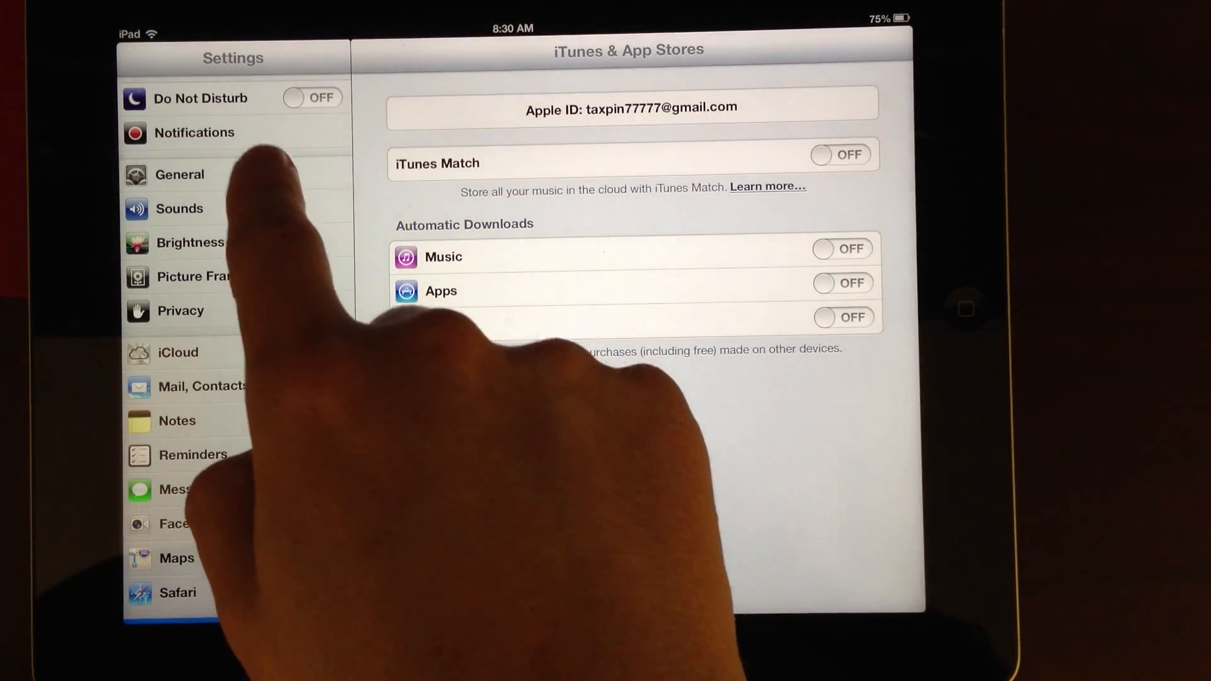
pyautogui.click(179, 174)
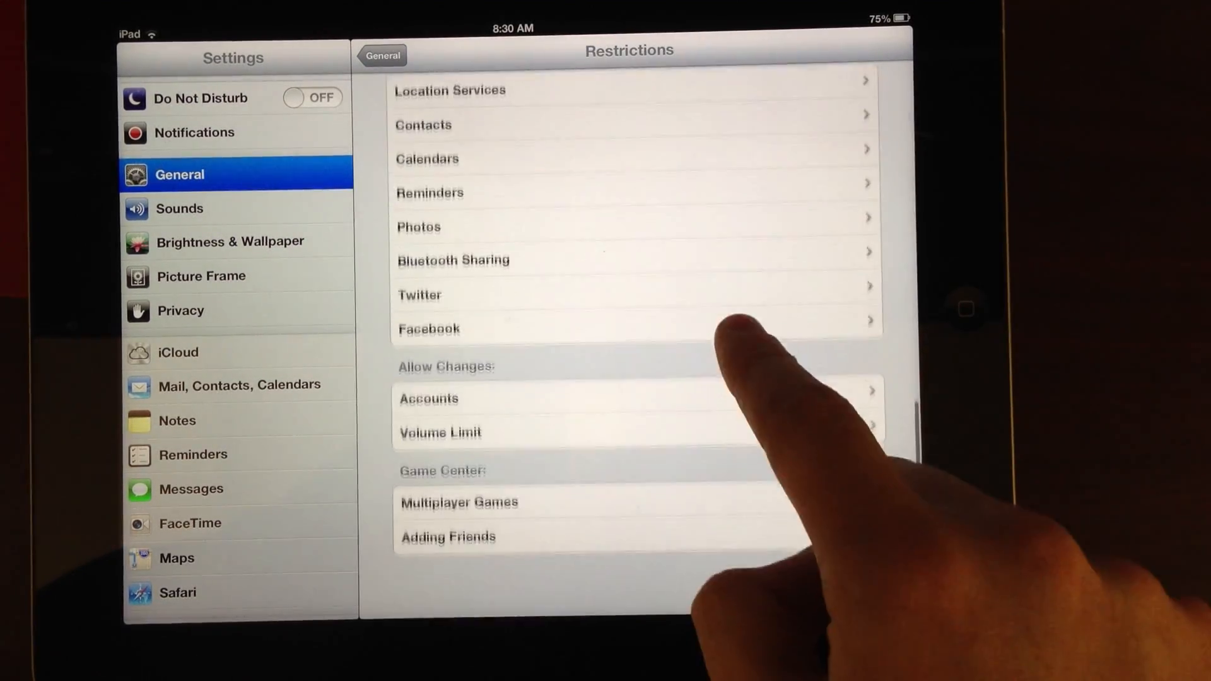
pyautogui.click(429, 399)
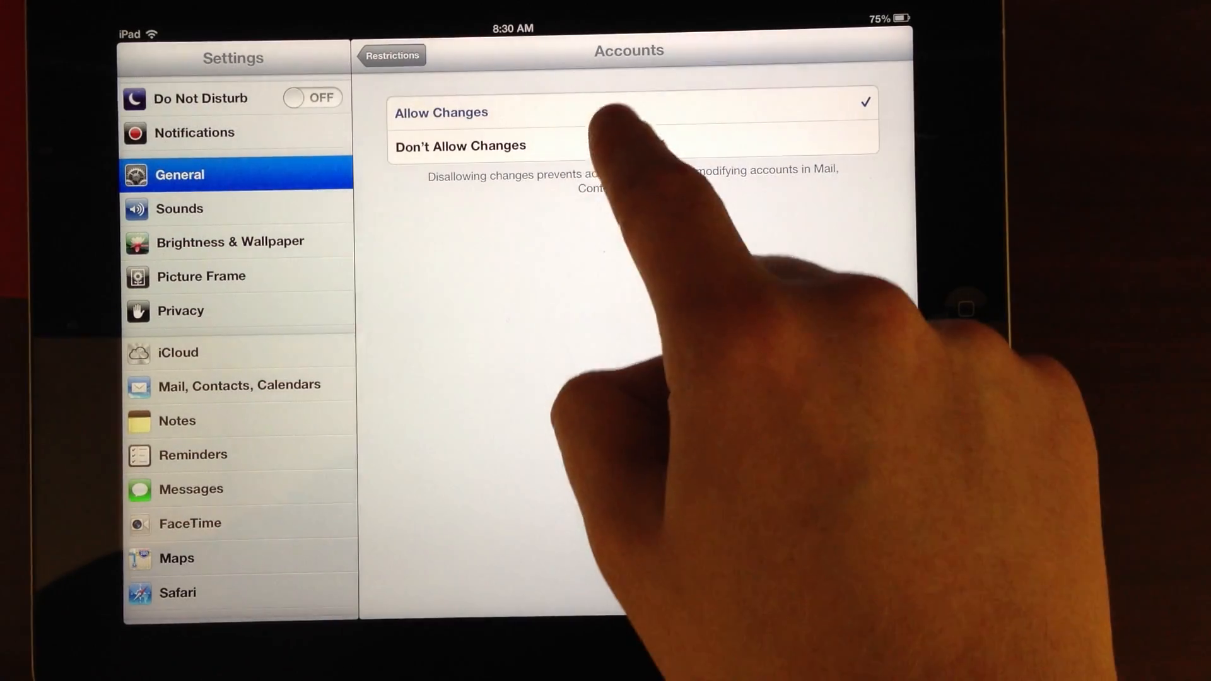
pyautogui.click(391, 54)
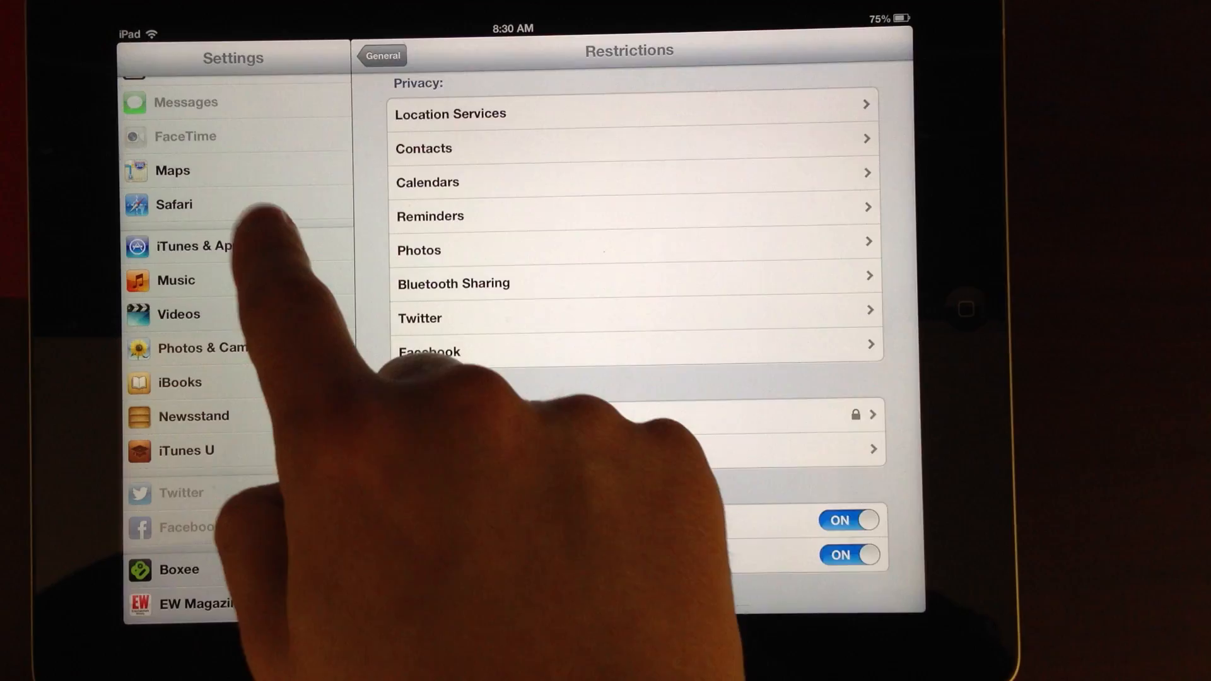
pyautogui.click(220, 246)
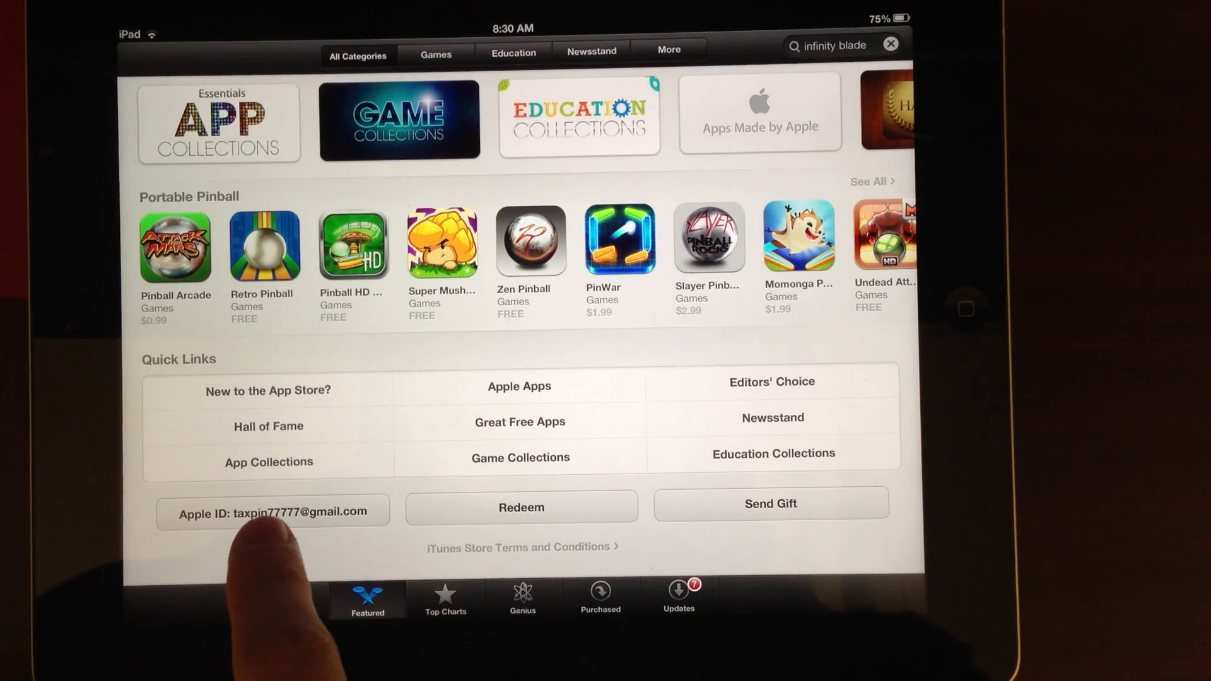
# Bring up the Apple ID account options from the bottom of the App Store Featured page.
pyautogui.click(272, 511)
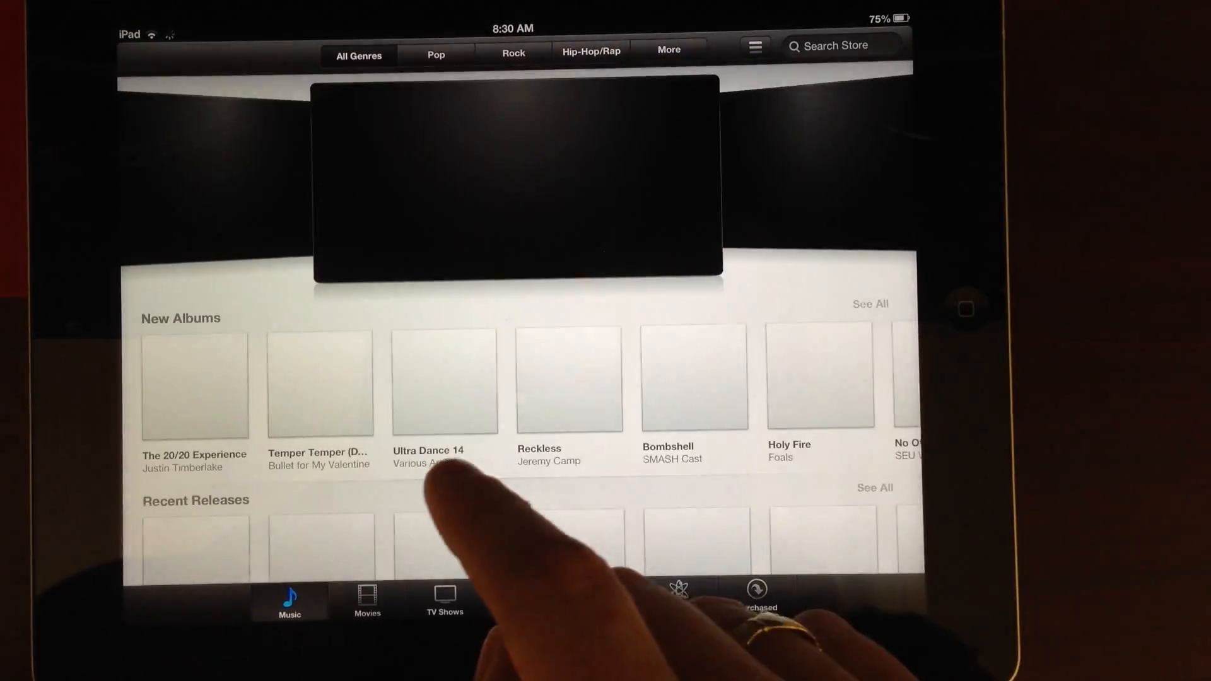
# Bring up the Apple ID account options from Quick Links on the iTunes Store Music page.
pyautogui.scroll(-3)
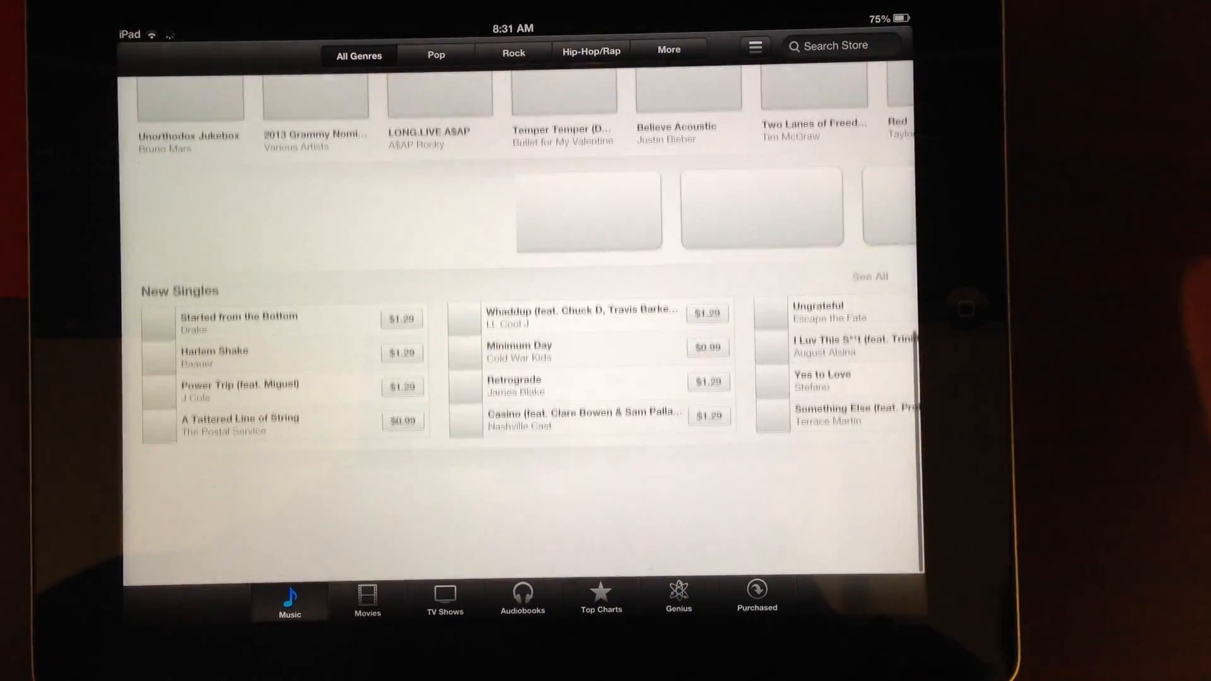
pyautogui.scroll(-3)
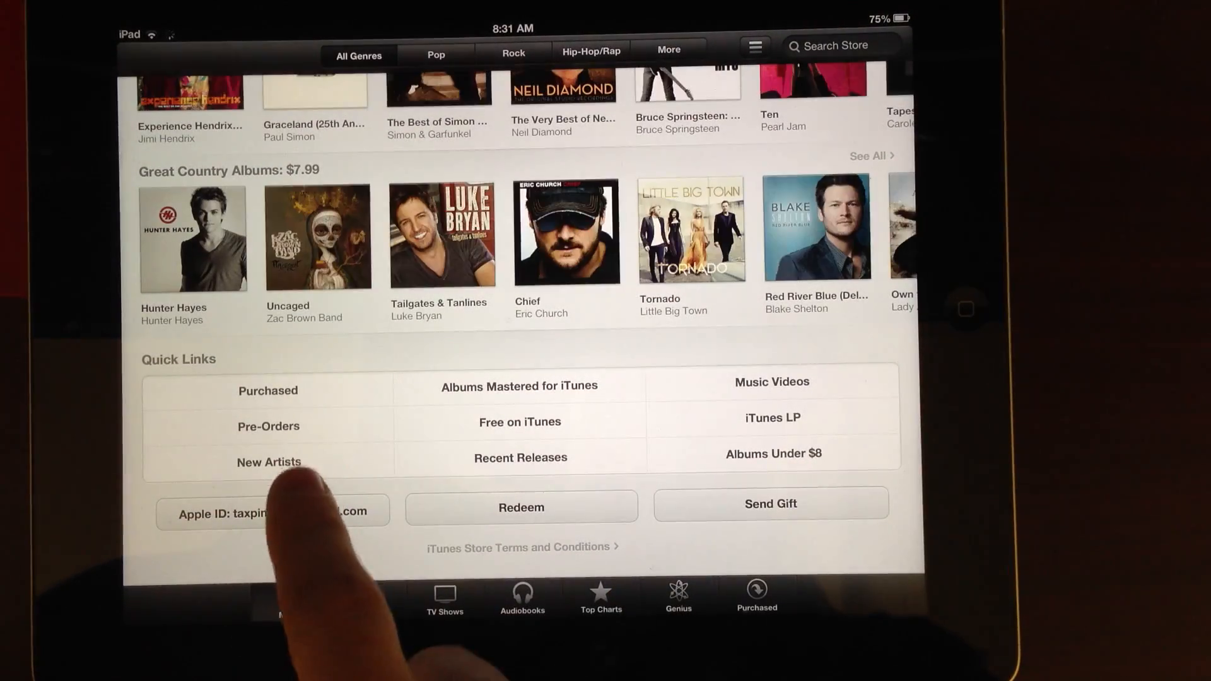
pyautogui.click(272, 511)
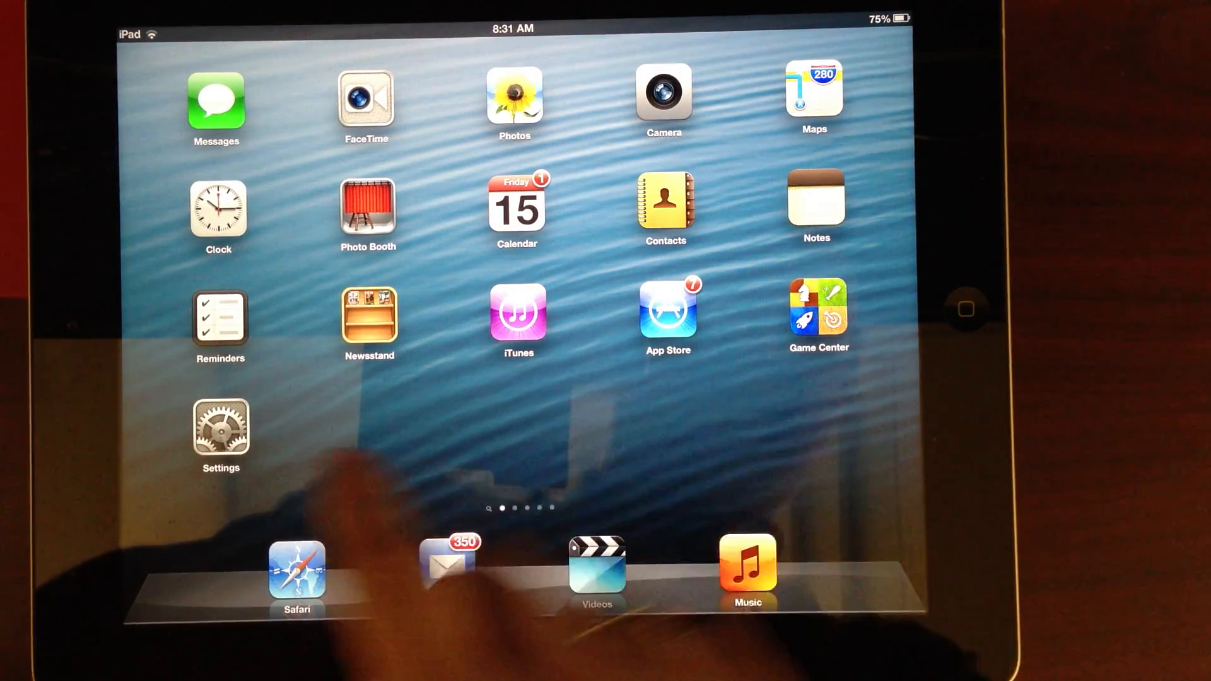
# Verify Restrictions still shows Accounts locked and the iTunes & App Stores Apple ID is greyed out.
pyautogui.click(220, 433)
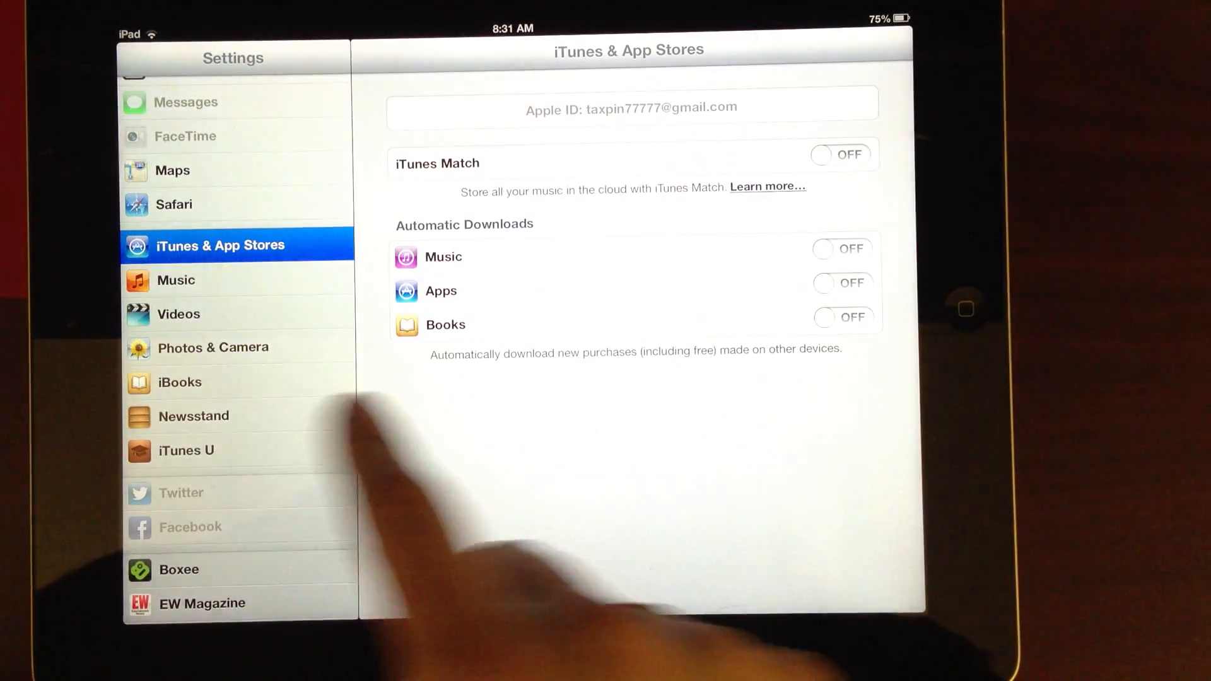
pyautogui.scroll(-3)
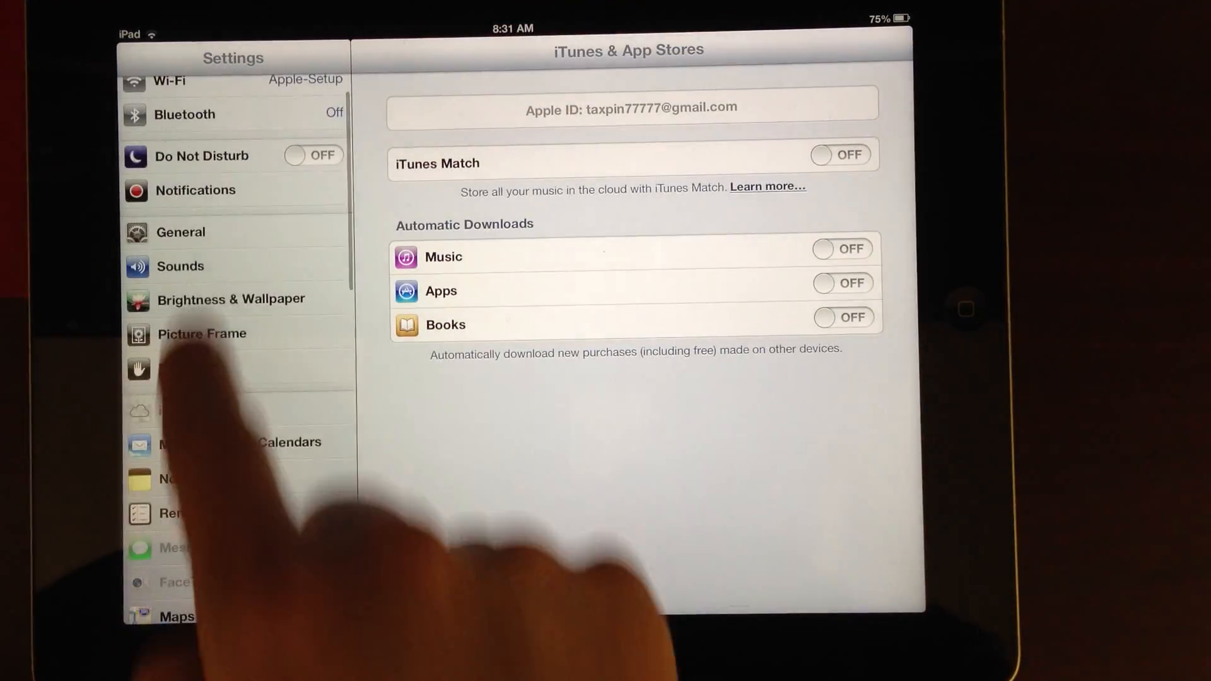
pyautogui.click(181, 232)
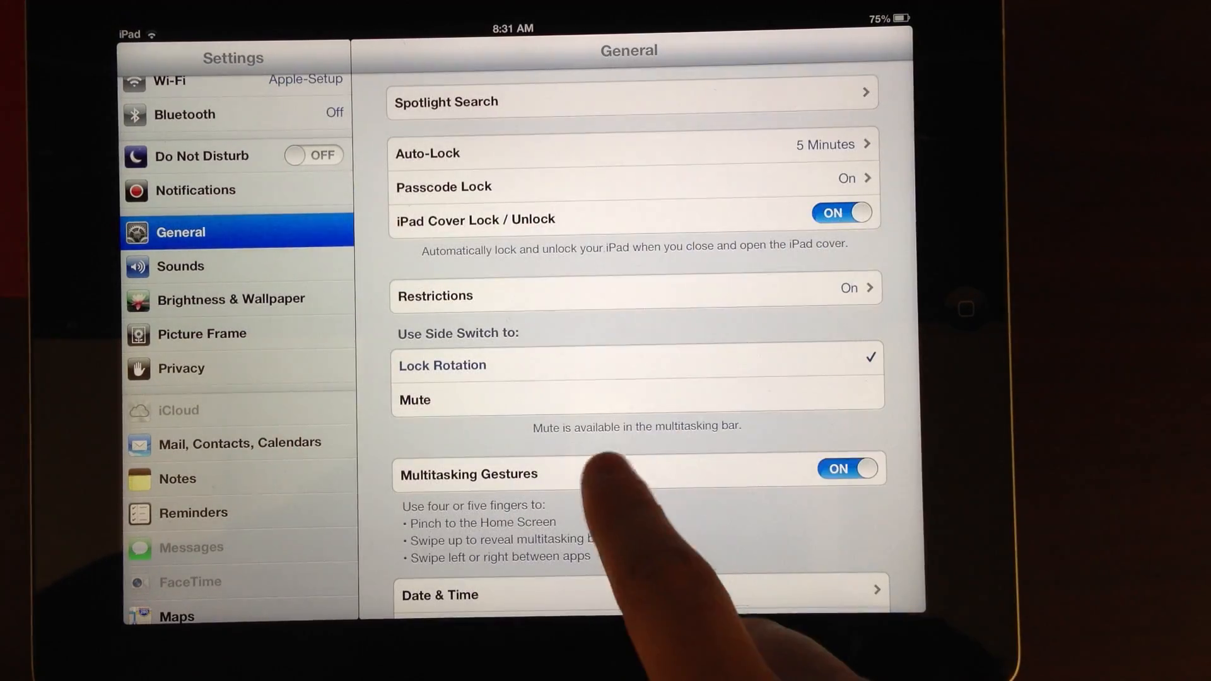
pyautogui.click(636, 295)
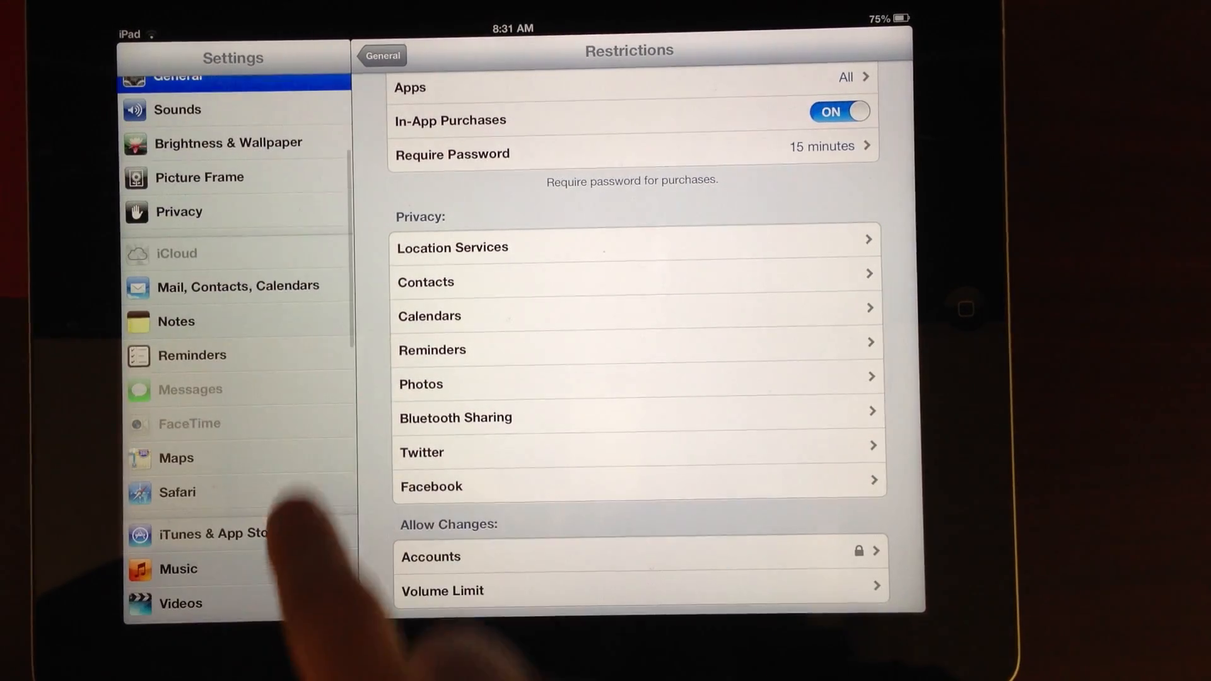
pyautogui.click(218, 532)
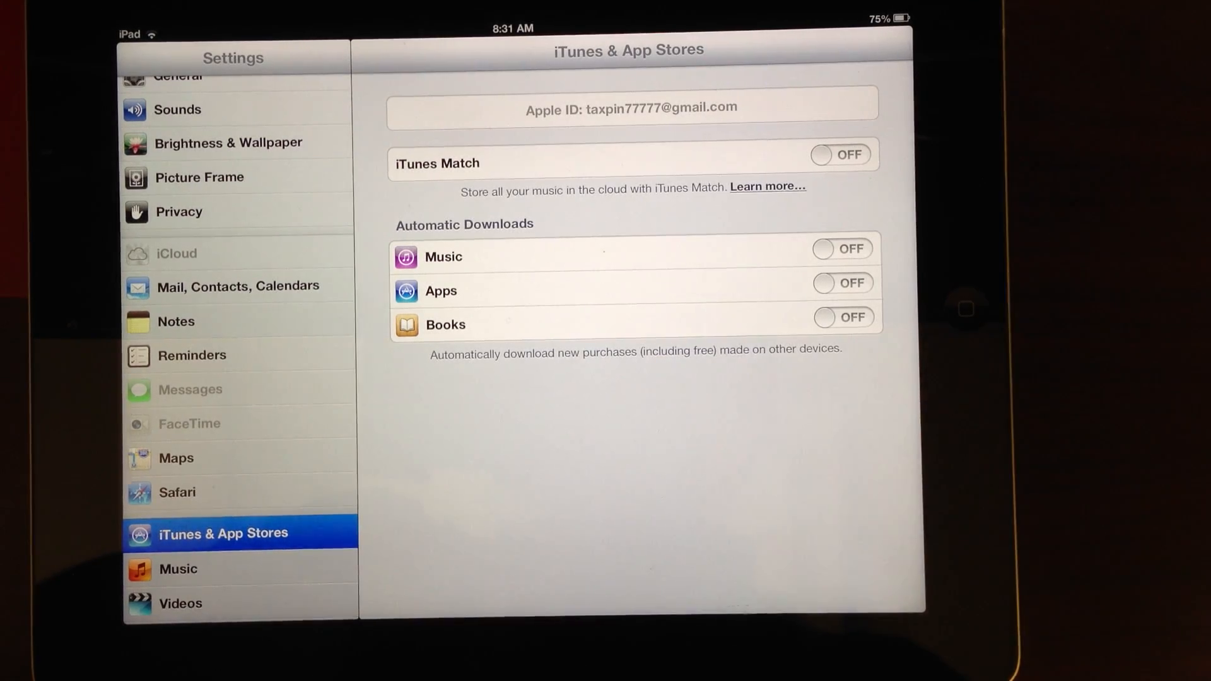
# View the App Store Purchased list and dismiss the Cannot connect to iTunes Store alert.
pyautogui.press('home')
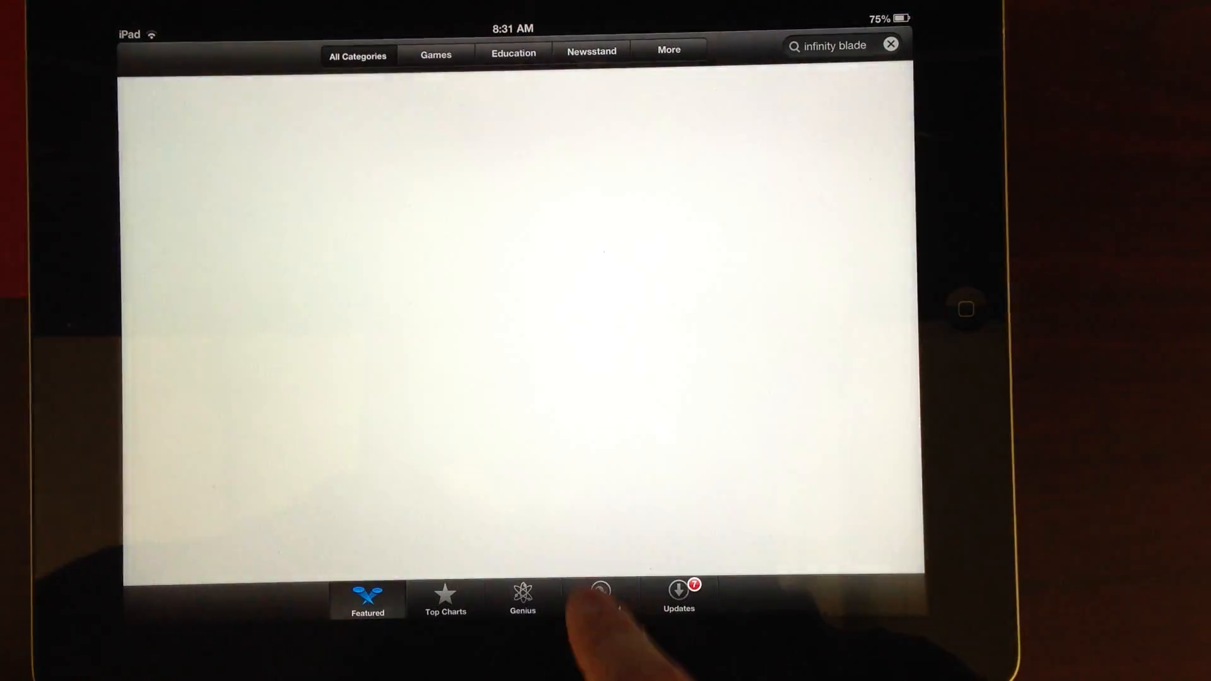
pyautogui.click(600, 598)
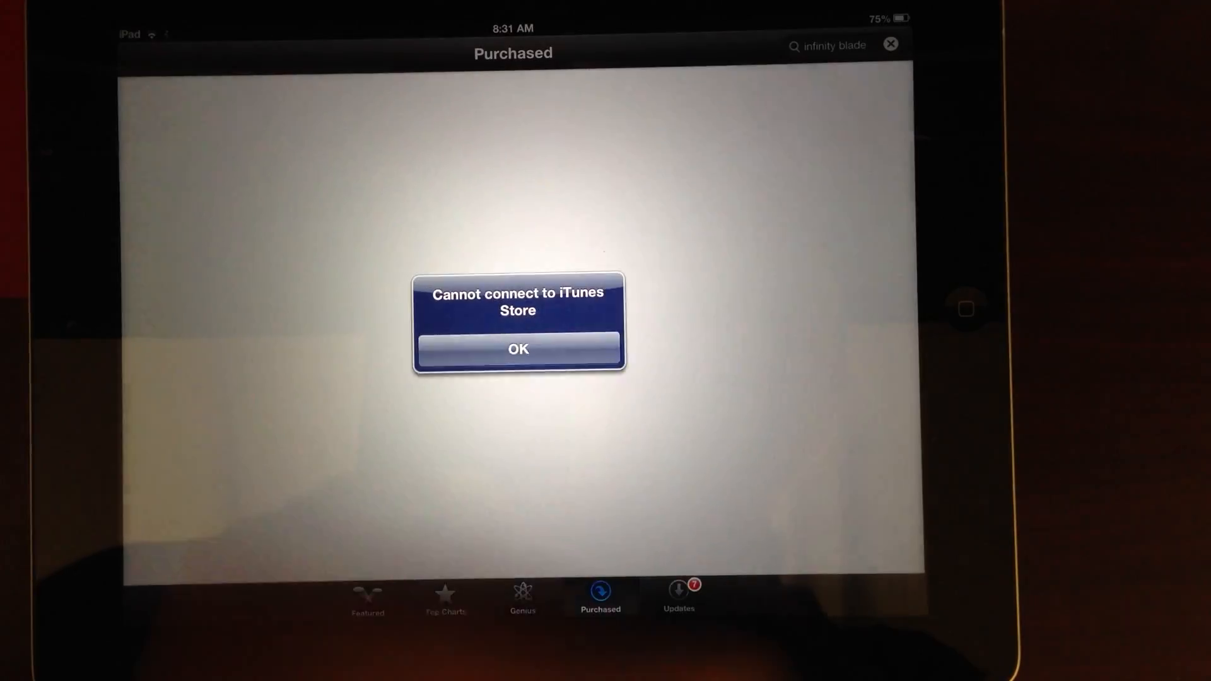
pyautogui.click(517, 350)
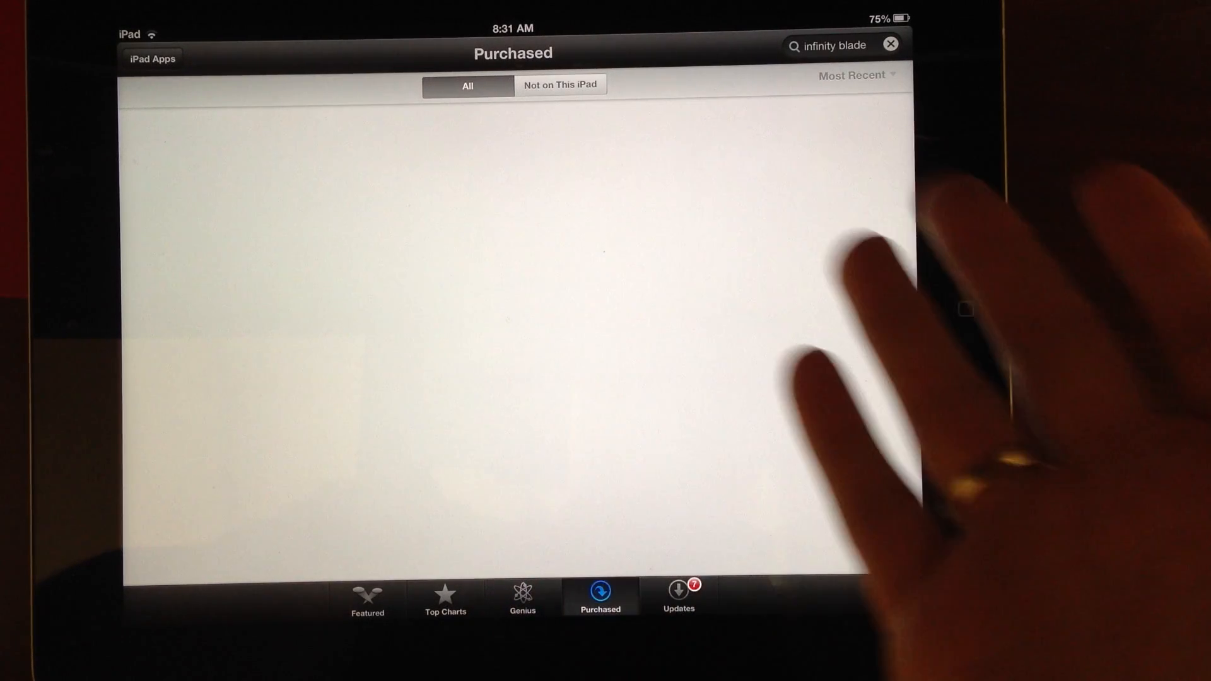